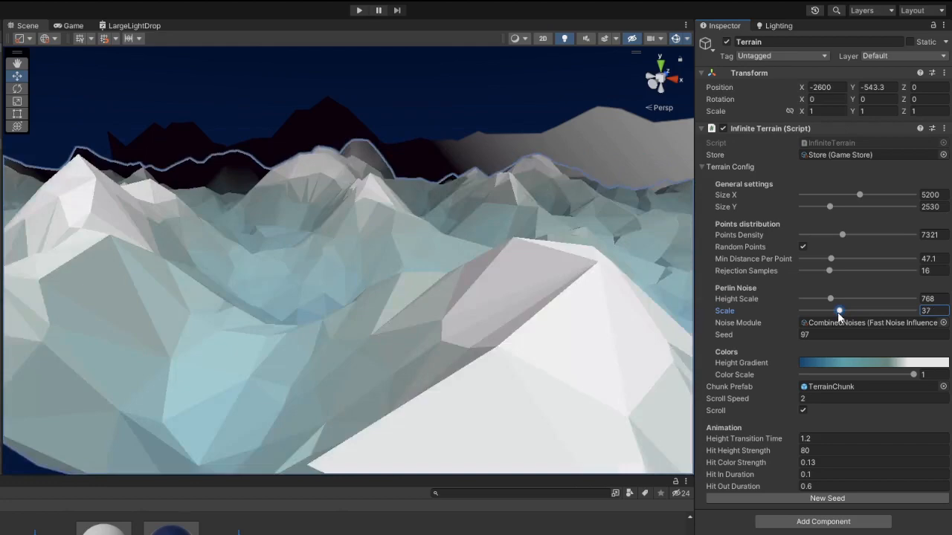
# Lower the terrain noise scale, set point density near 6900, and fine-tune minimum point spacing.
pyautogui.moveTo(830, 298); pyautogui.dragTo(824, 298)
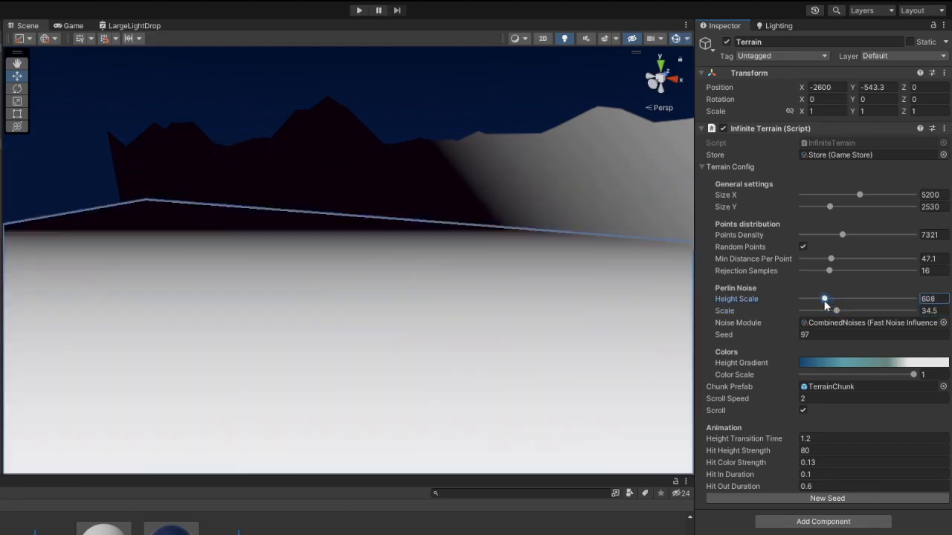
pyautogui.moveTo(843, 235); pyautogui.dragTo(862, 235)
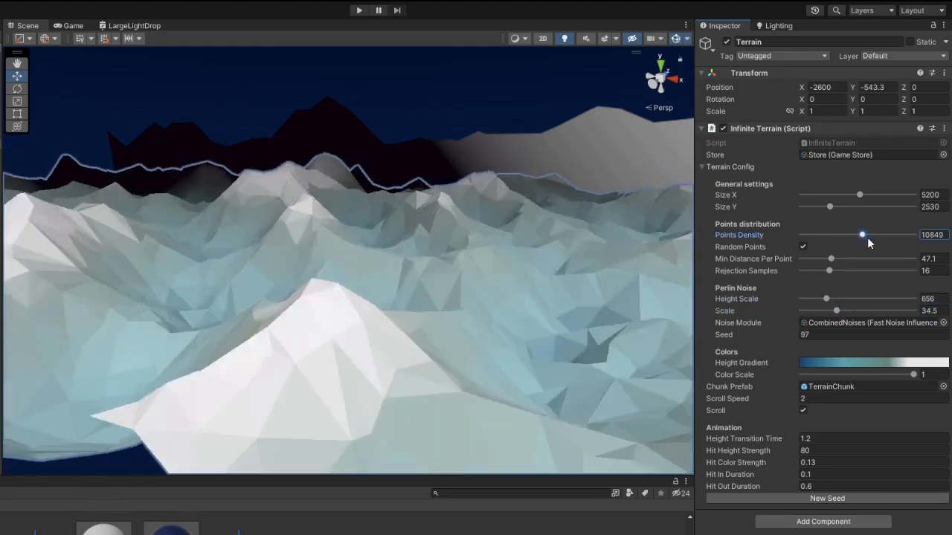
pyautogui.moveTo(861, 234); pyautogui.dragTo(816, 235)
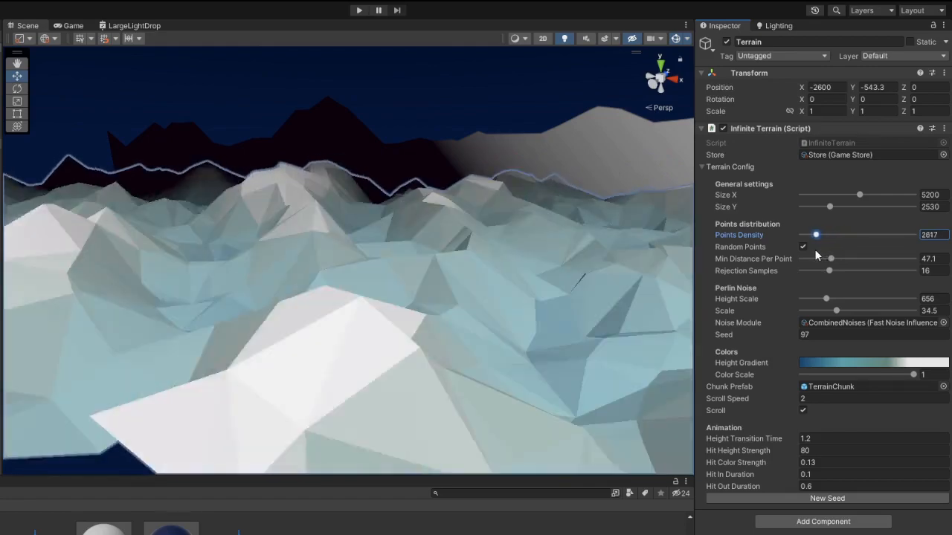
pyautogui.moveTo(816, 235); pyautogui.dragTo(841, 235)
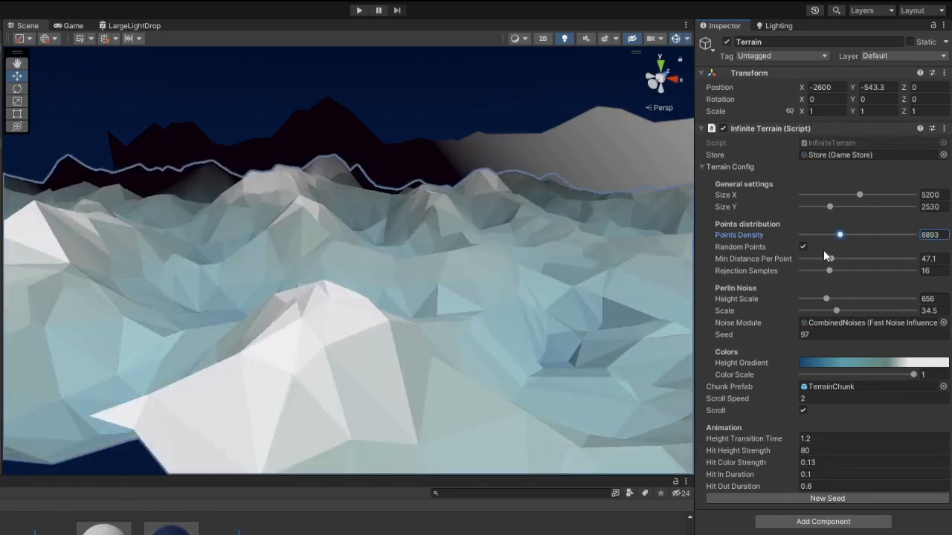
pyautogui.moveTo(828, 259); pyautogui.dragTo(844, 259)
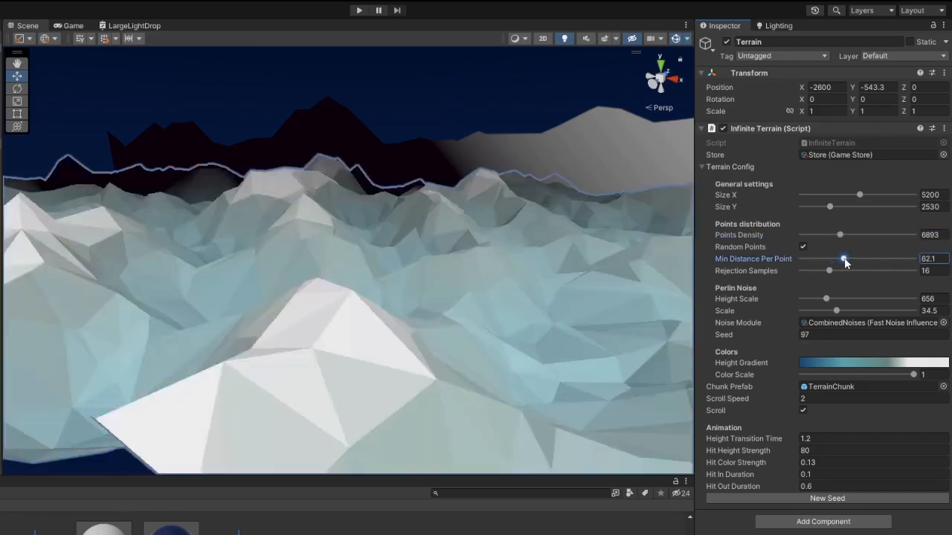
pyautogui.moveTo(844, 260); pyautogui.dragTo(824, 260)
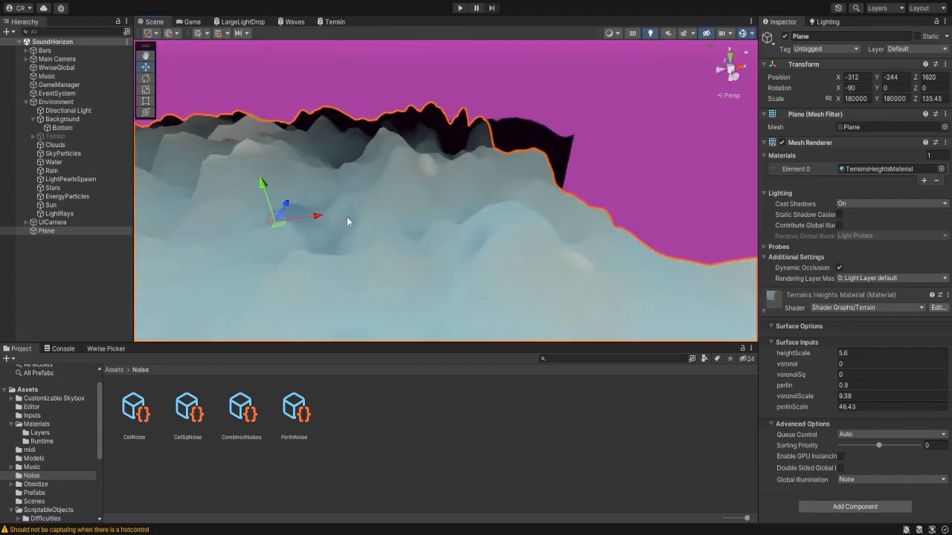
# Adjust the material's perlin scale and try heightScale values 3.2, 4.8, then 4.2.
pyautogui.moveTo(346, 220); pyautogui.dragTo(409, 236)
pyautogui.write('27')
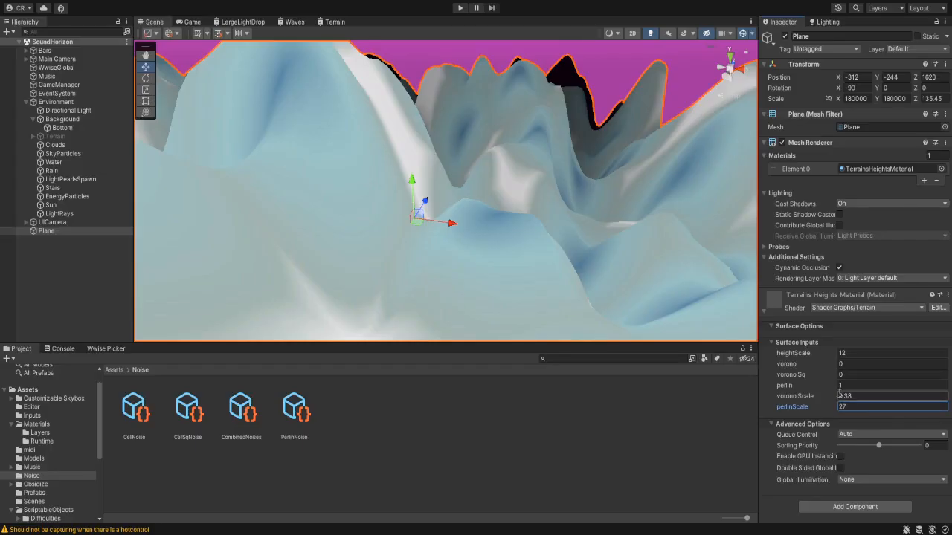
pyautogui.write('3.2')
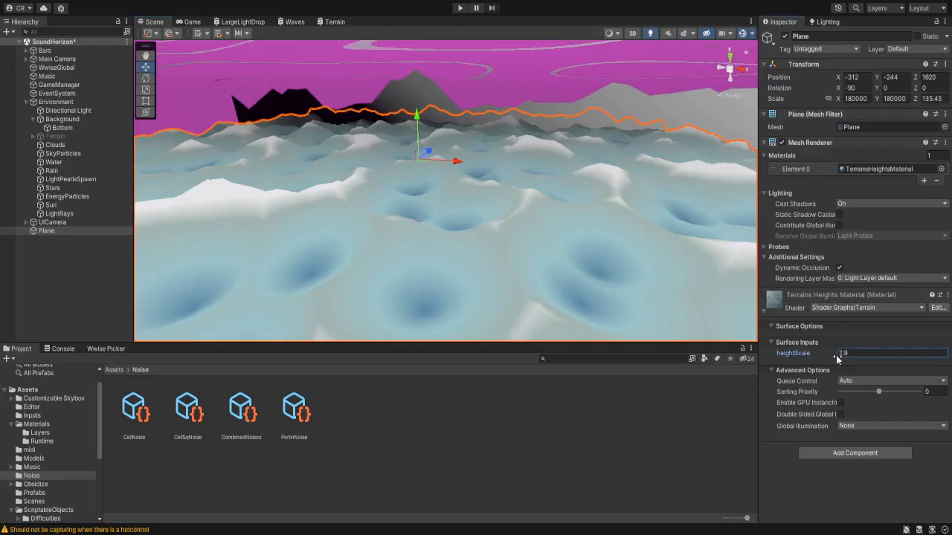
pyautogui.write('4.8')
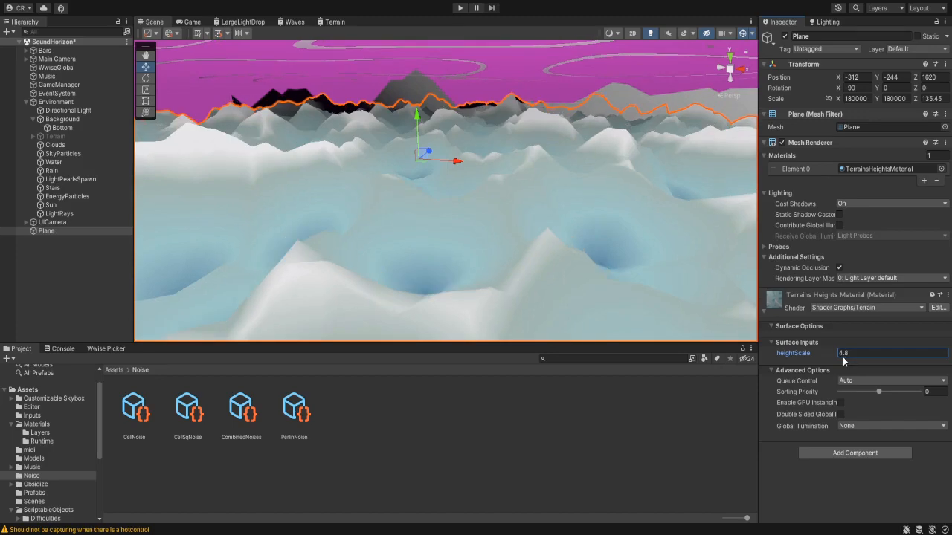
pyautogui.write('4.2')
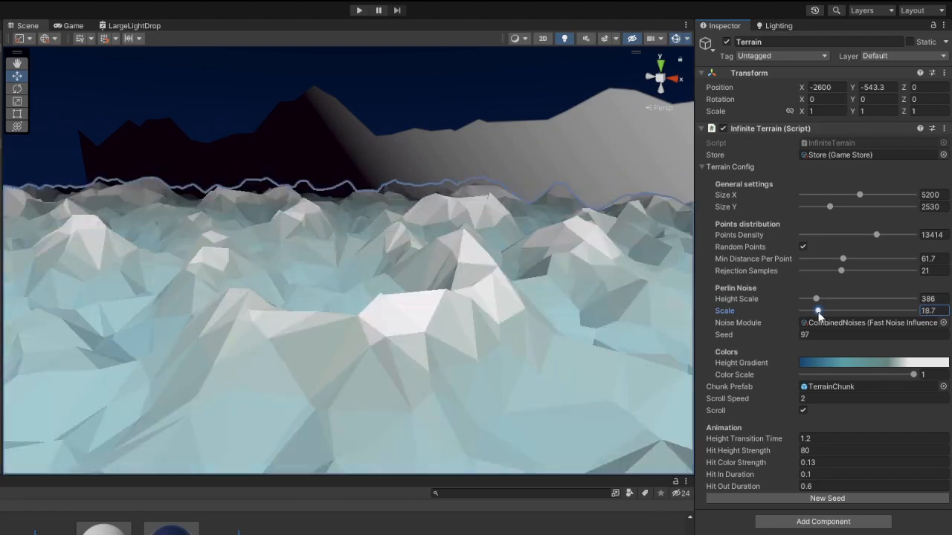
# Nudge the Infinite Terrain's Perlin Scale slider slightly higher, toward about 22.
pyautogui.moveTo(818, 311); pyautogui.dragTo(821, 311)
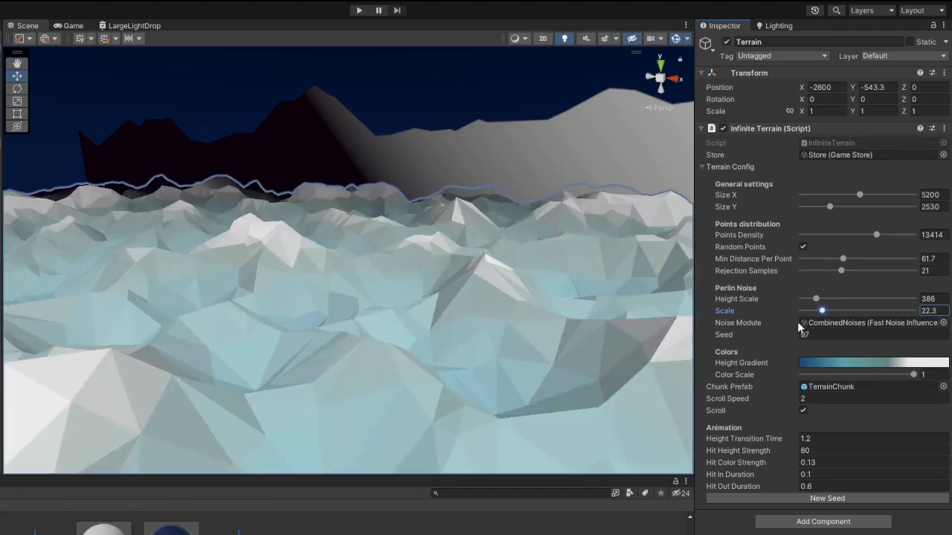
pyautogui.click(359, 9)
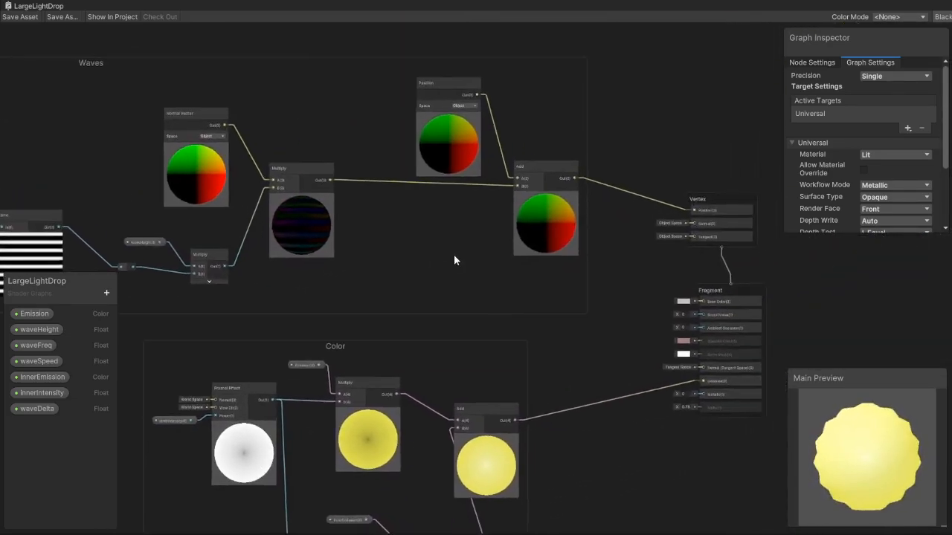
# Pan across the LargeLightDrop graph, then view the Terrain and Clouds1 shader graphs.
pyautogui.moveTo(456, 260); pyautogui.dragTo(560, 290)
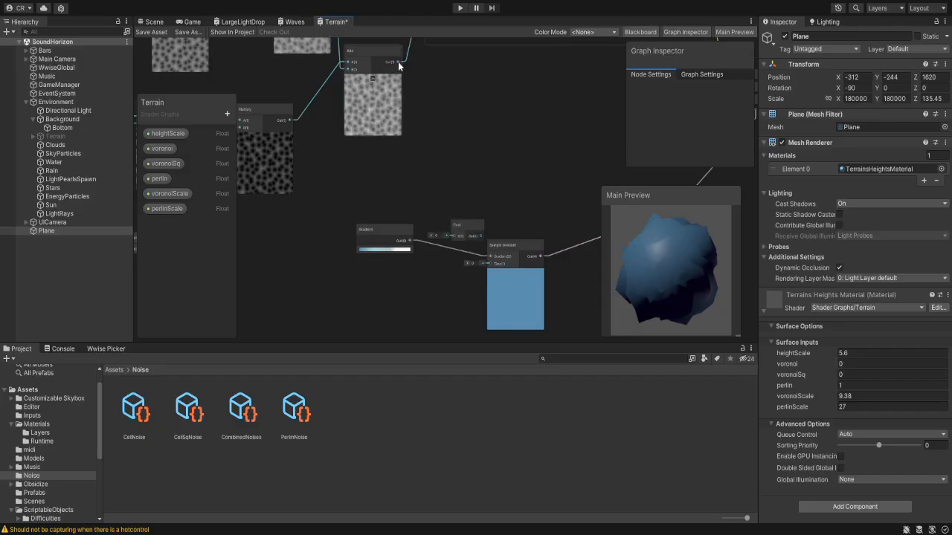
pyautogui.click(457, 224)
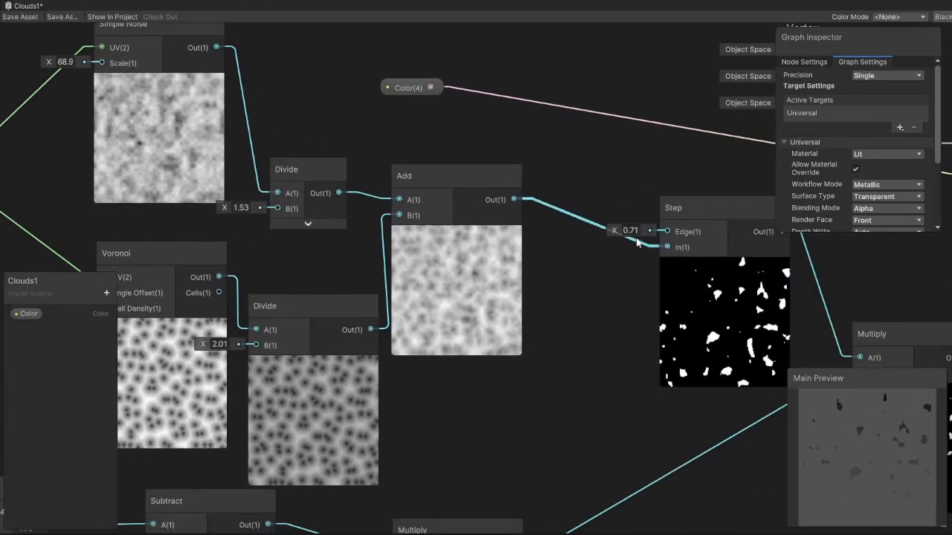
pyautogui.moveTo(630, 231); pyautogui.dragTo(618, 233)
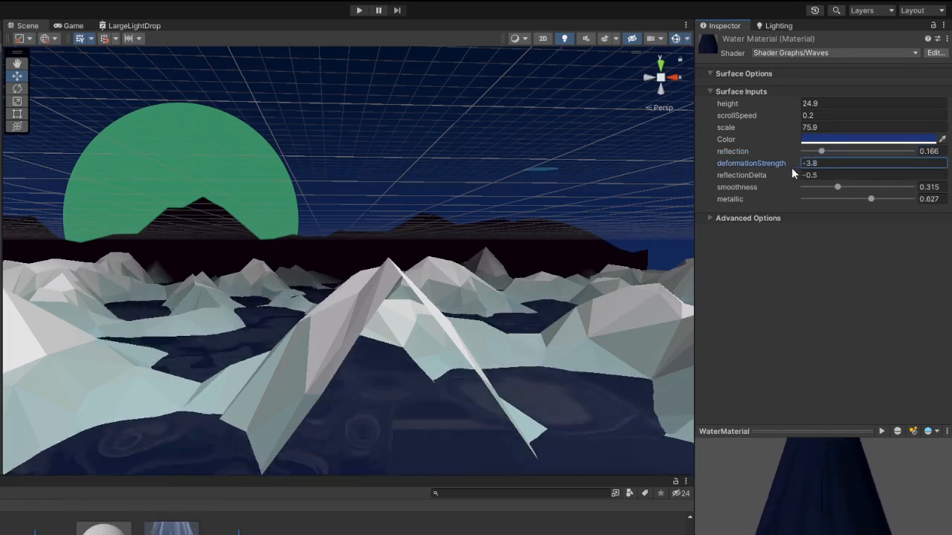
# Change the Waves material's deformationStrength from -3.8 to 5.5.
pyautogui.write('5.5')
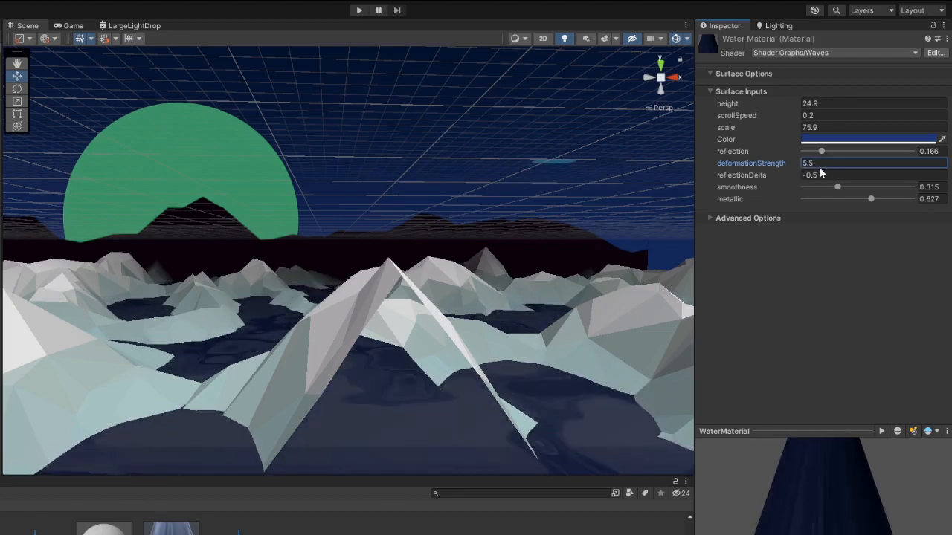